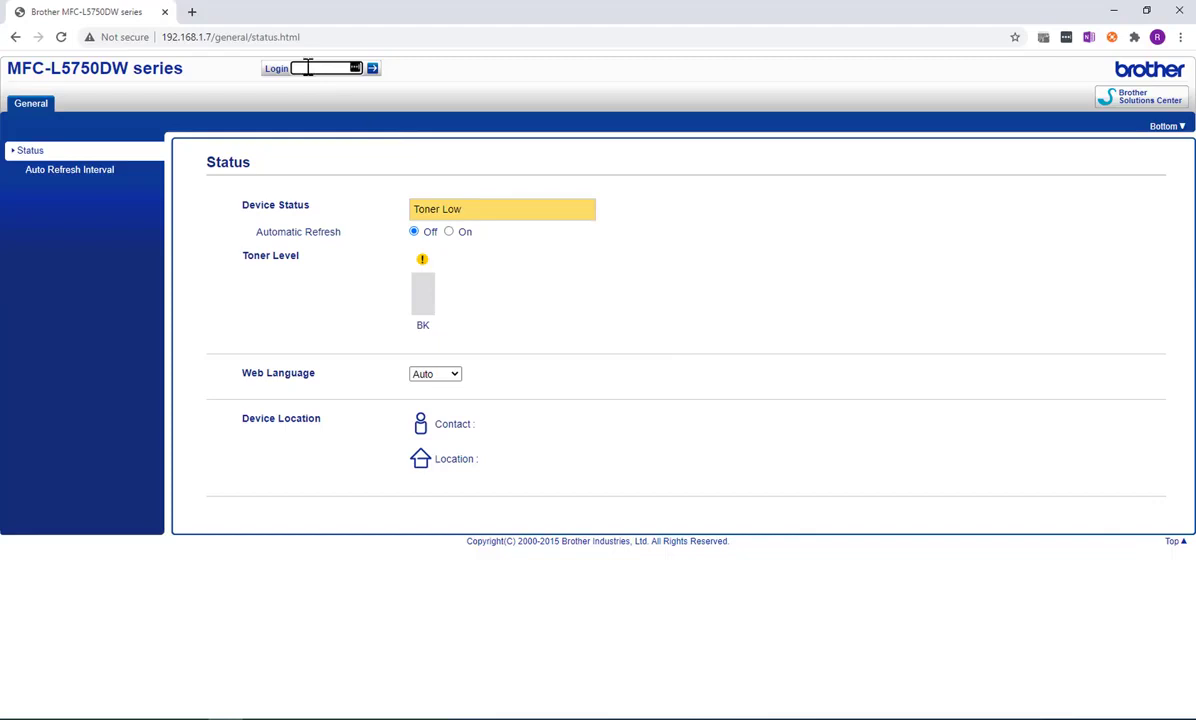
Step: Log in as administrator and go to Network > Protocol settings
left_click(372, 68)
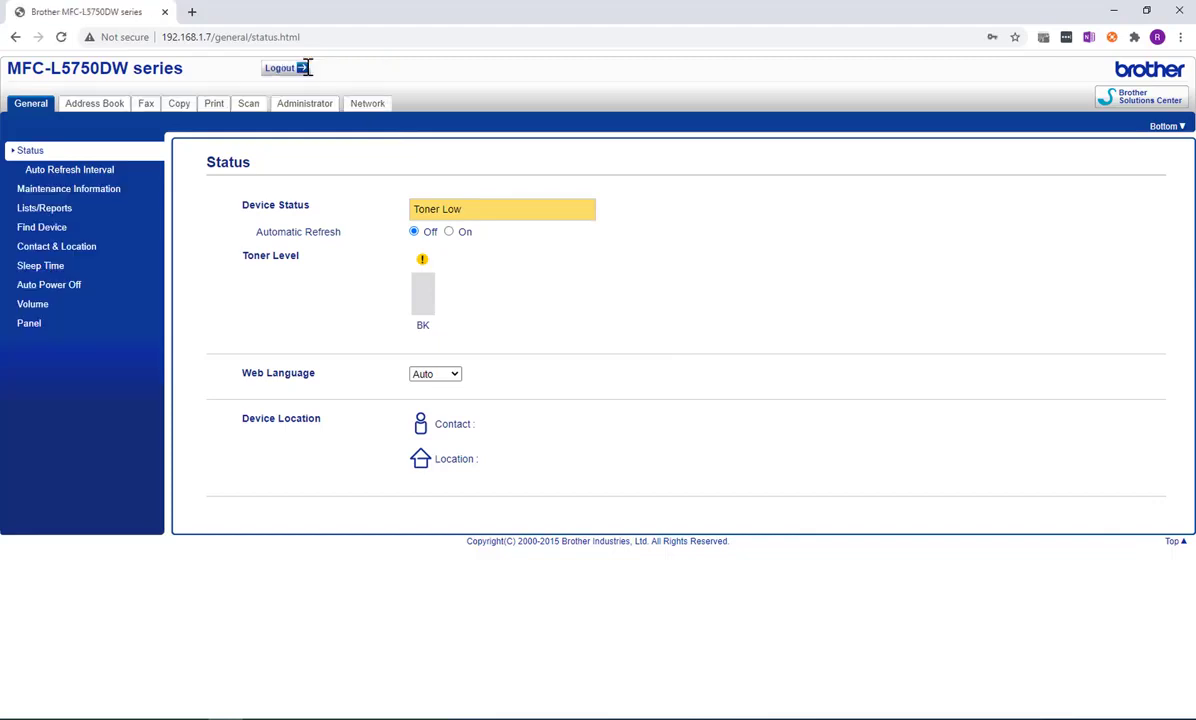
left_click(367, 103)
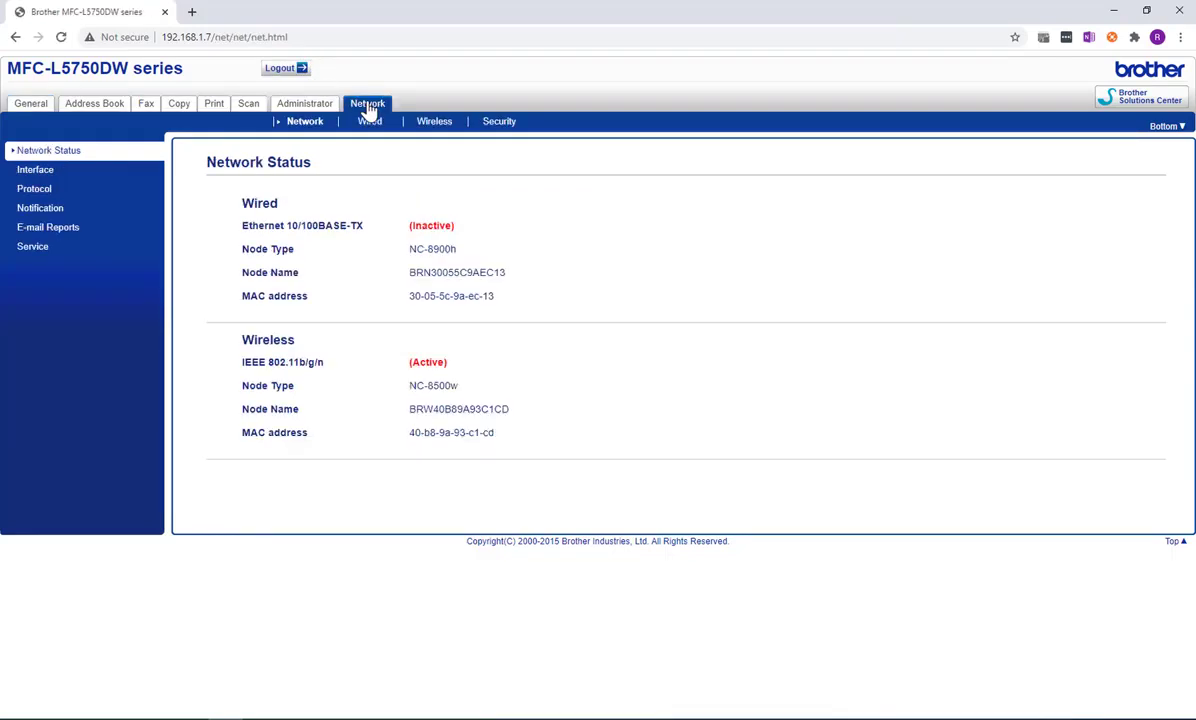
left_click(34, 189)
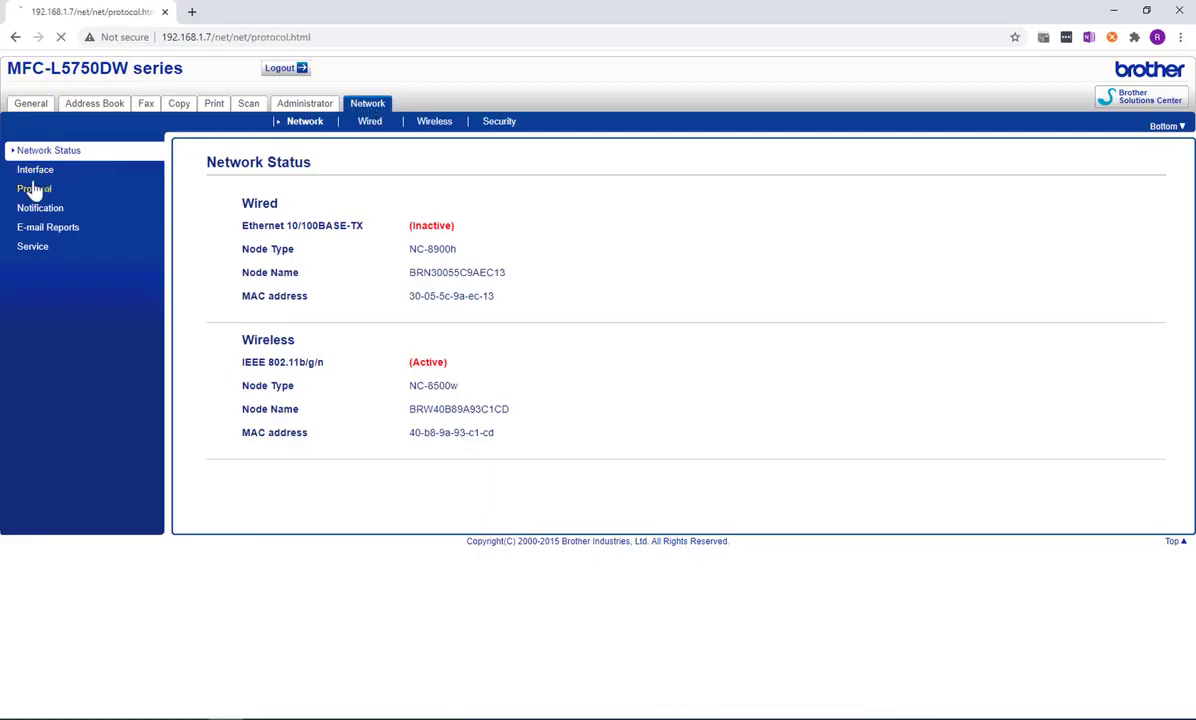
Step: Open the Universal Print advanced settings and review the printer's device name
left_click(34, 189)
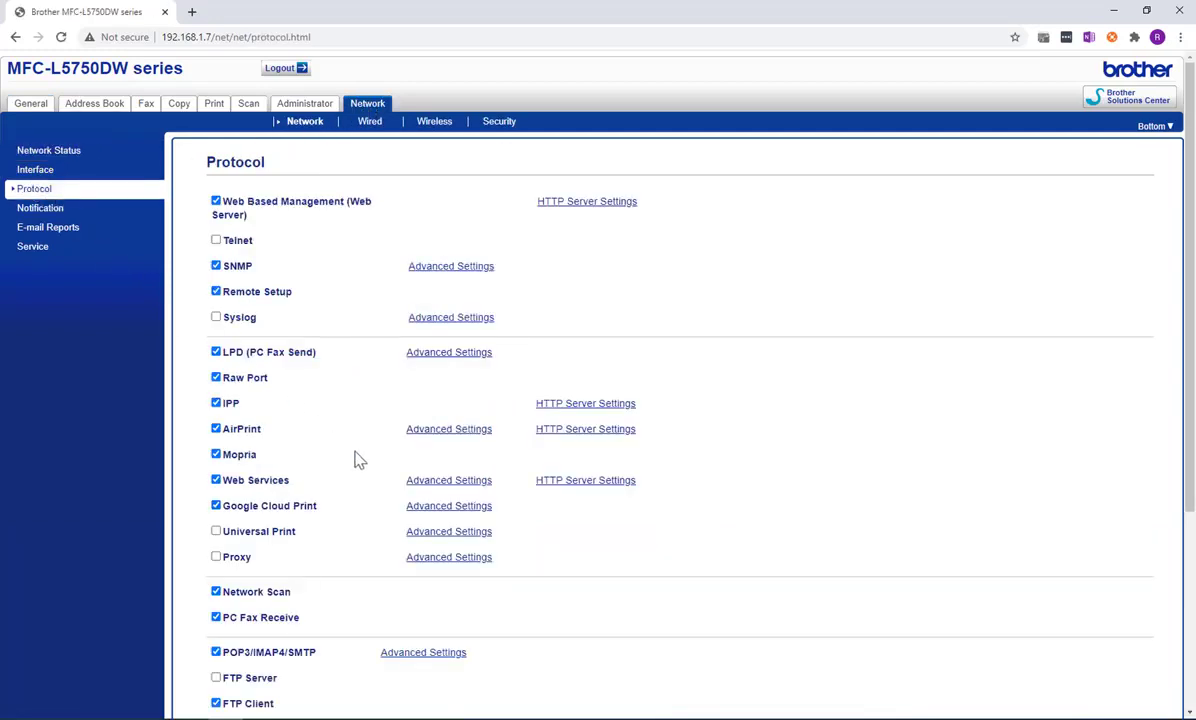
left_click(448, 531)
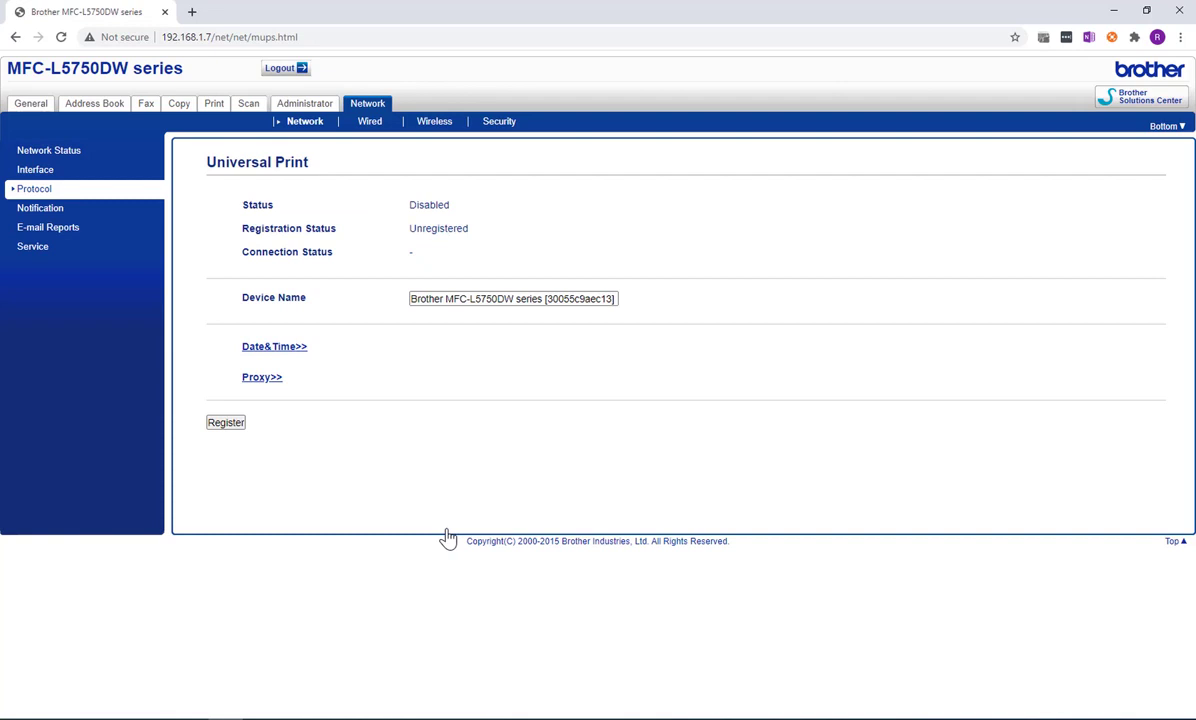
left_click(513, 298)
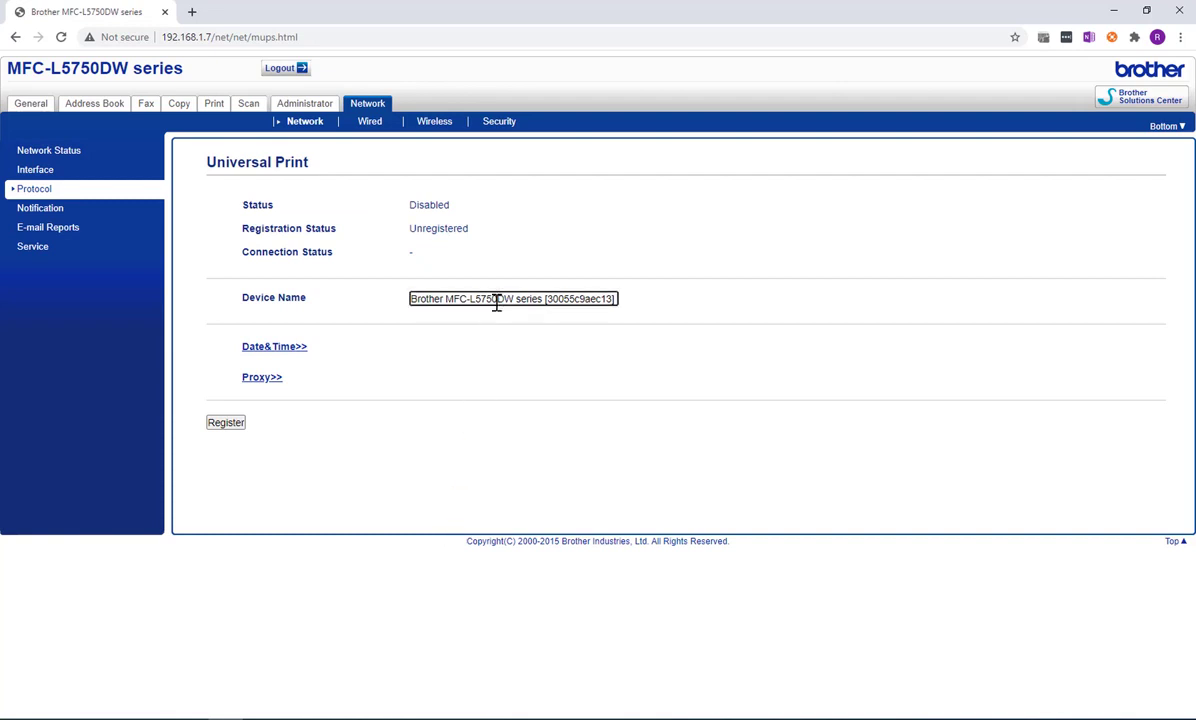
mouse_move(274, 346)
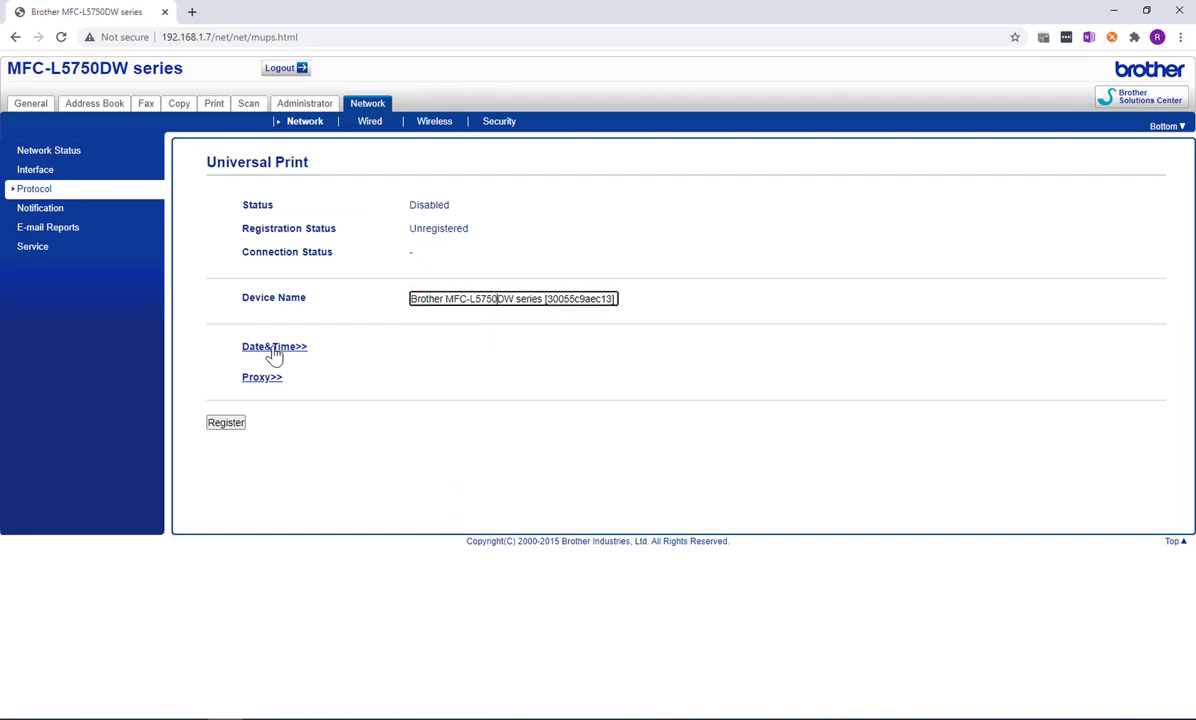
Step: Check the Date&Time and Proxy pages, then return to Universal Print
left_click(273, 346)
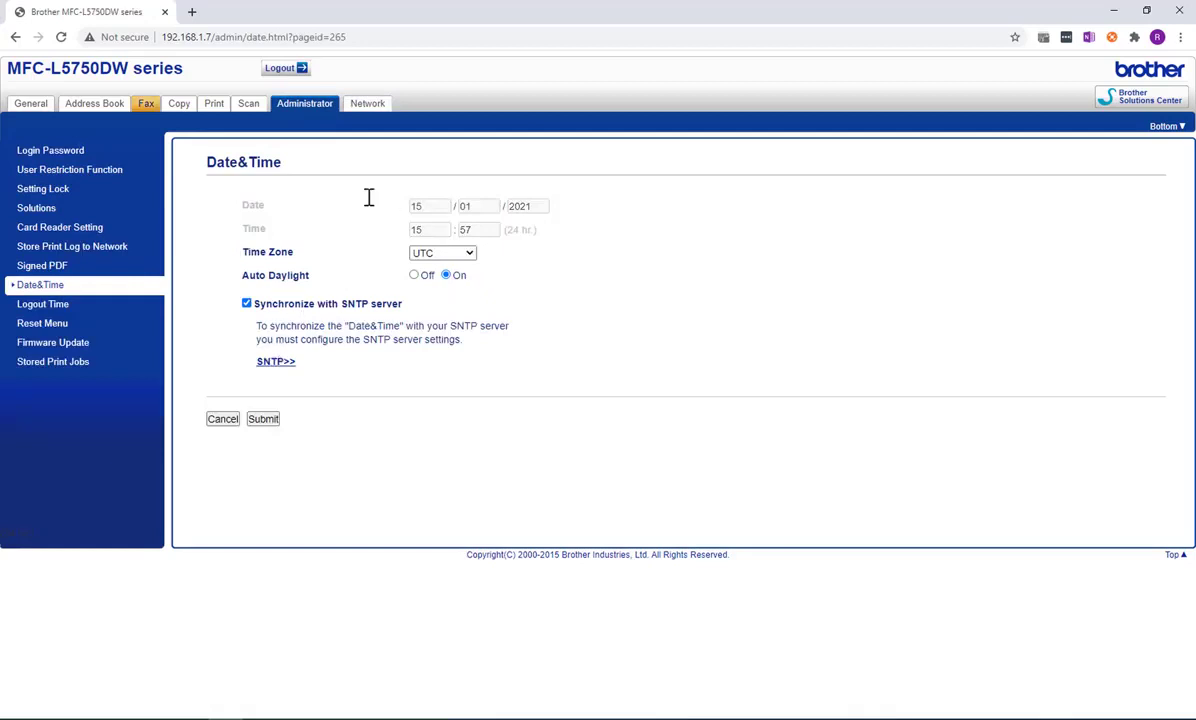
left_click(367, 103)
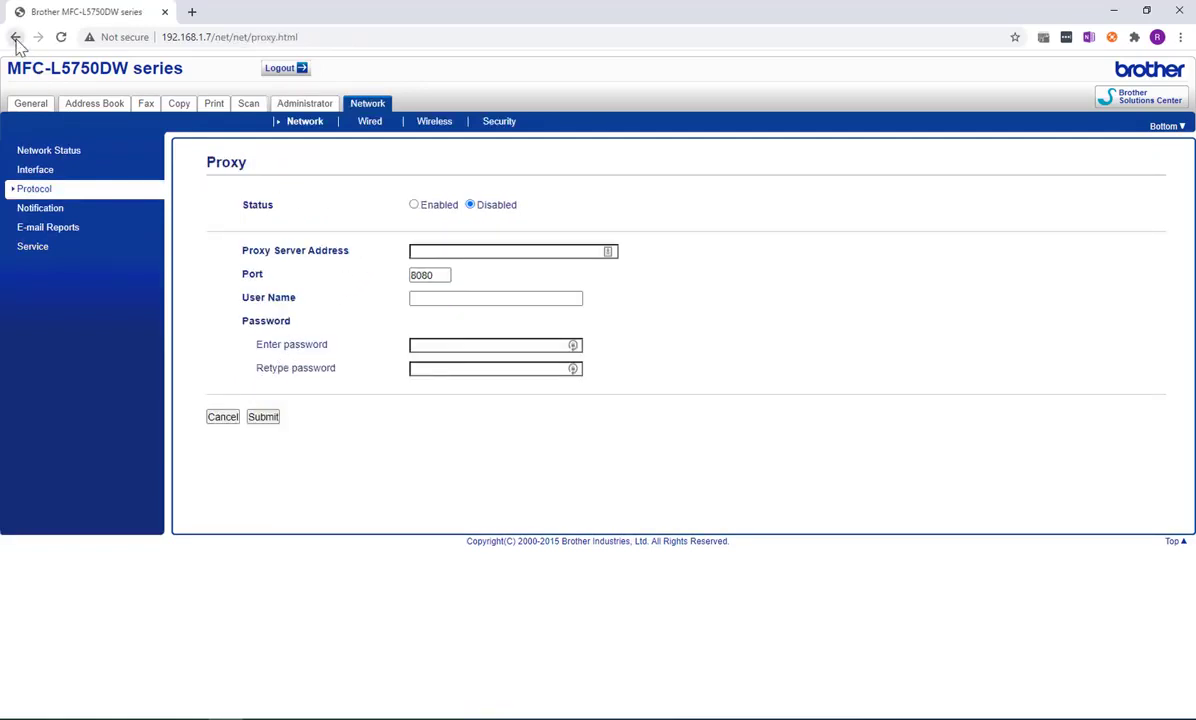
left_click(16, 37)
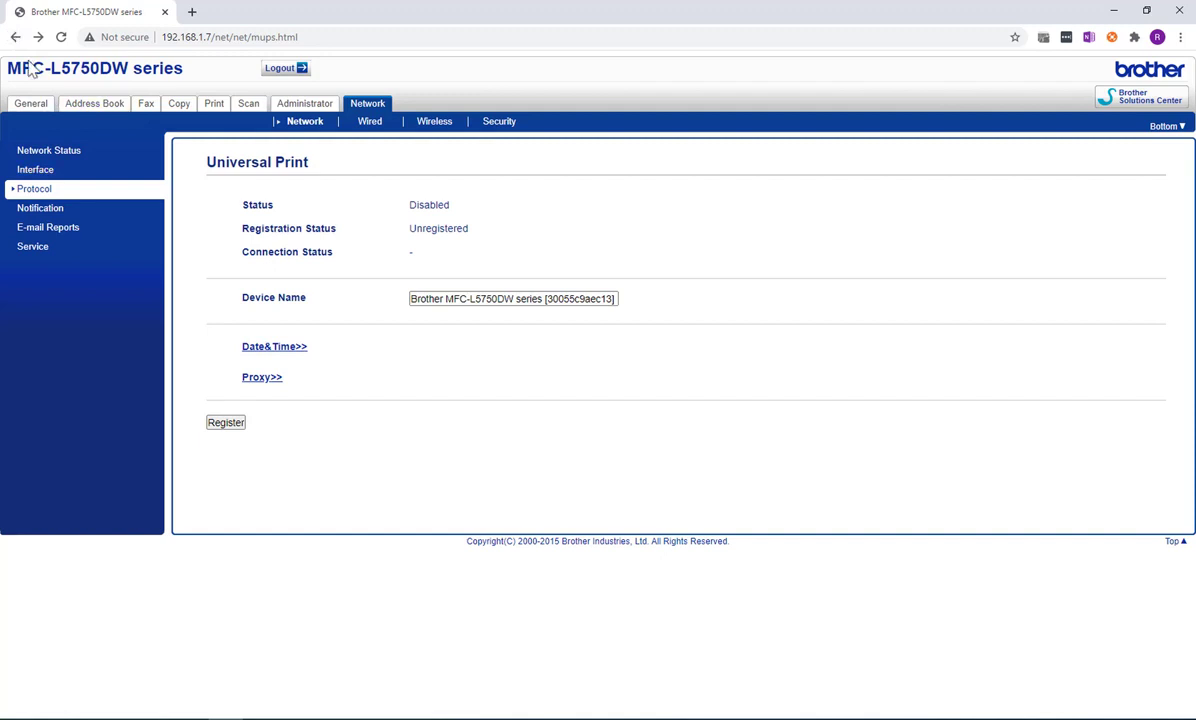
Step: Register with Universal Print, note the device code, and open Microsoft sign-in
left_click(225, 422)
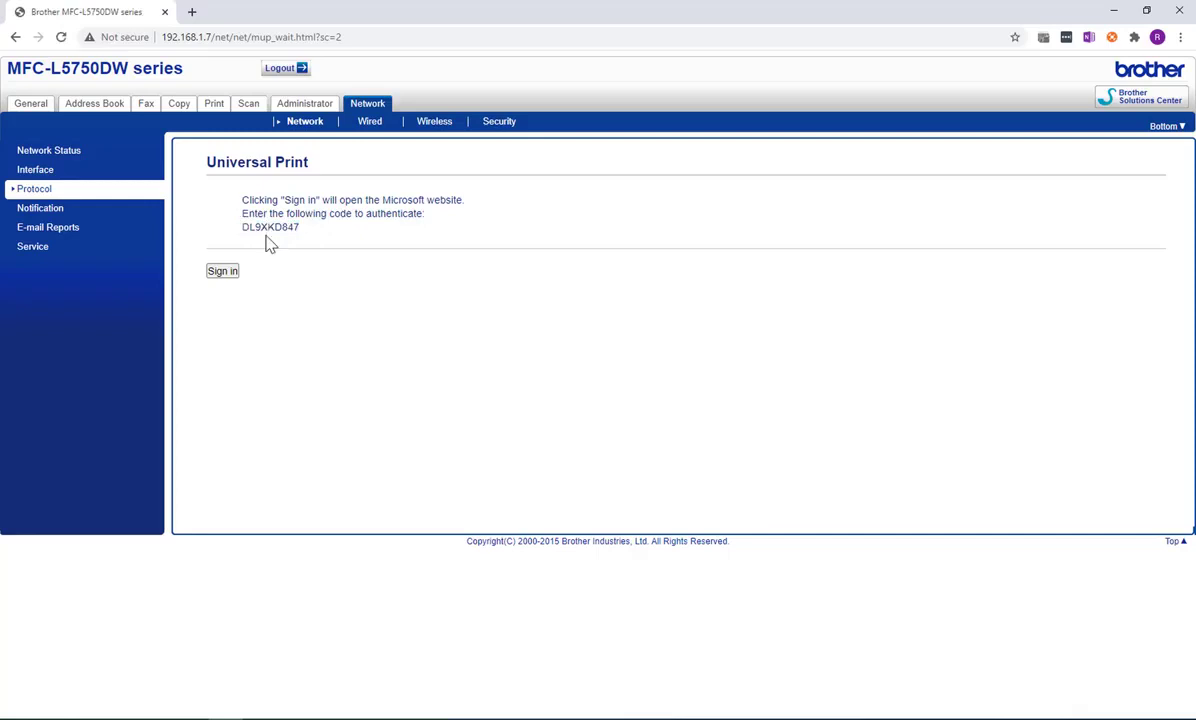
left_click(222, 270)
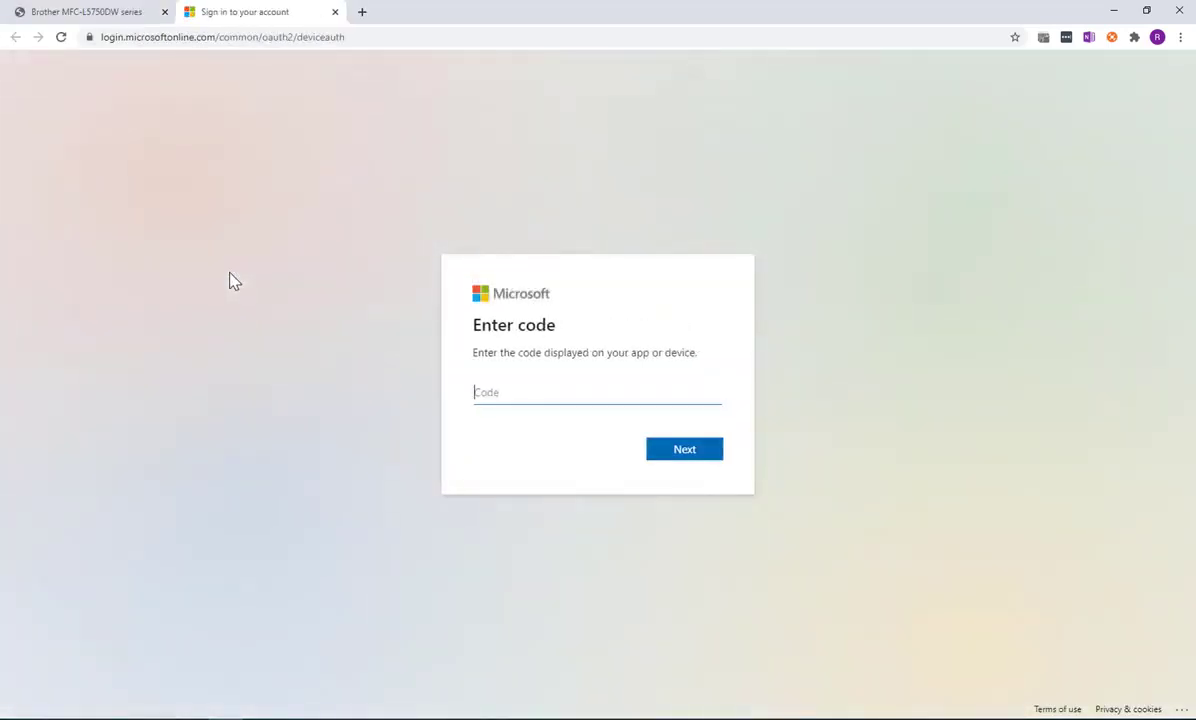
Step: Enter the device code, pick the account, accept permissions, and close the sign-in tab
left_click(597, 392)
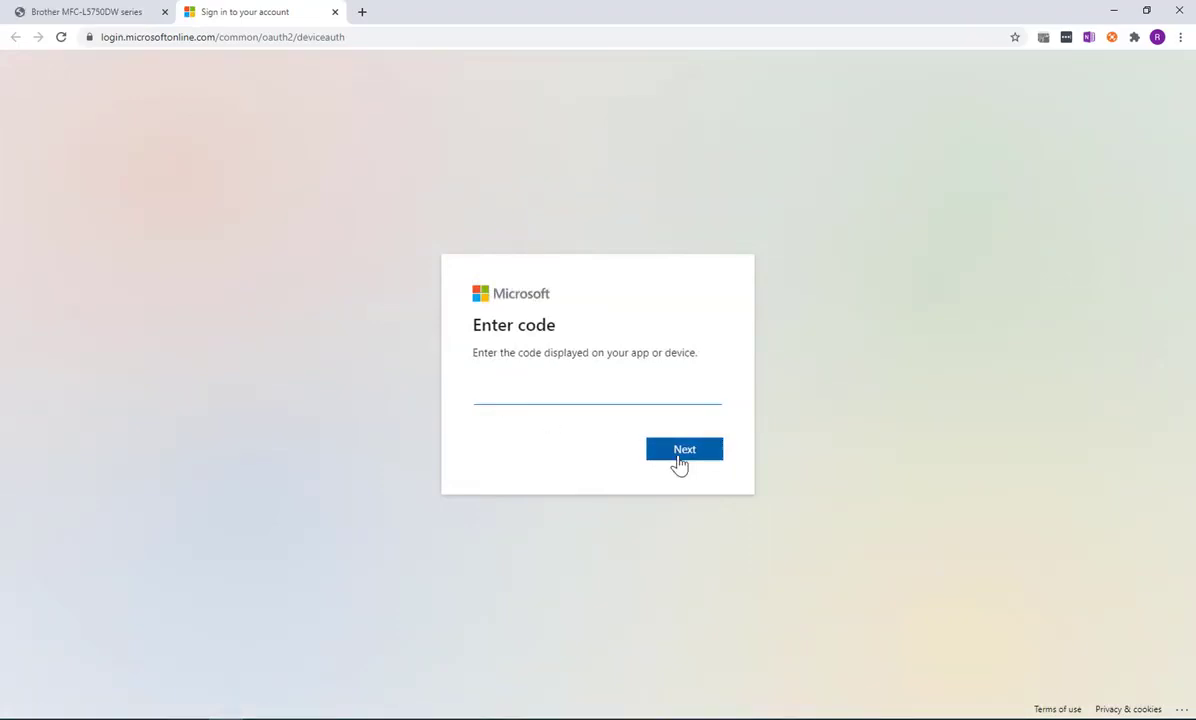
left_click(684, 449)
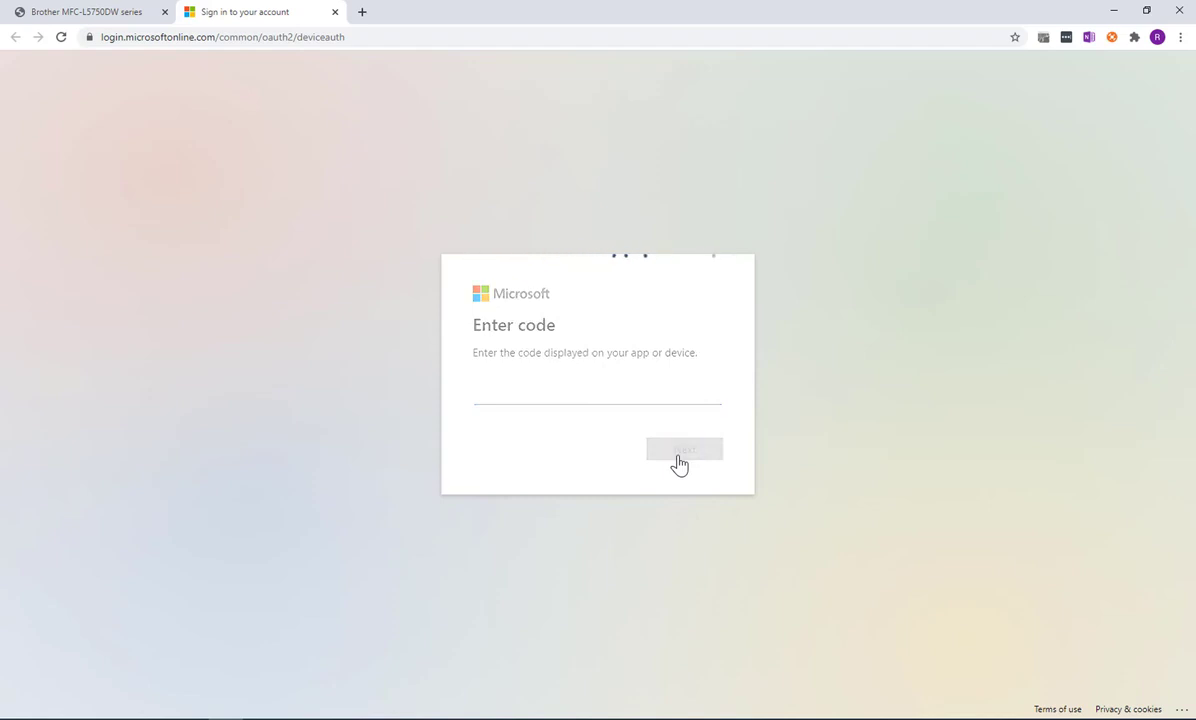
left_click(684, 449)
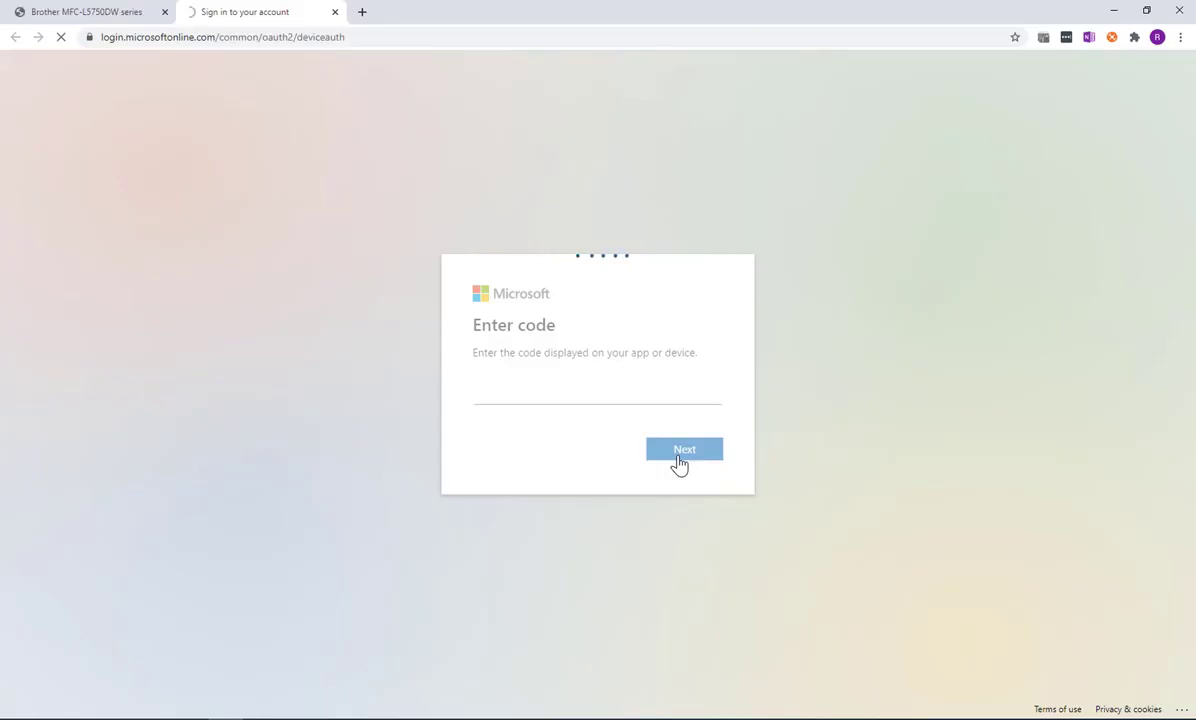
left_click(684, 449)
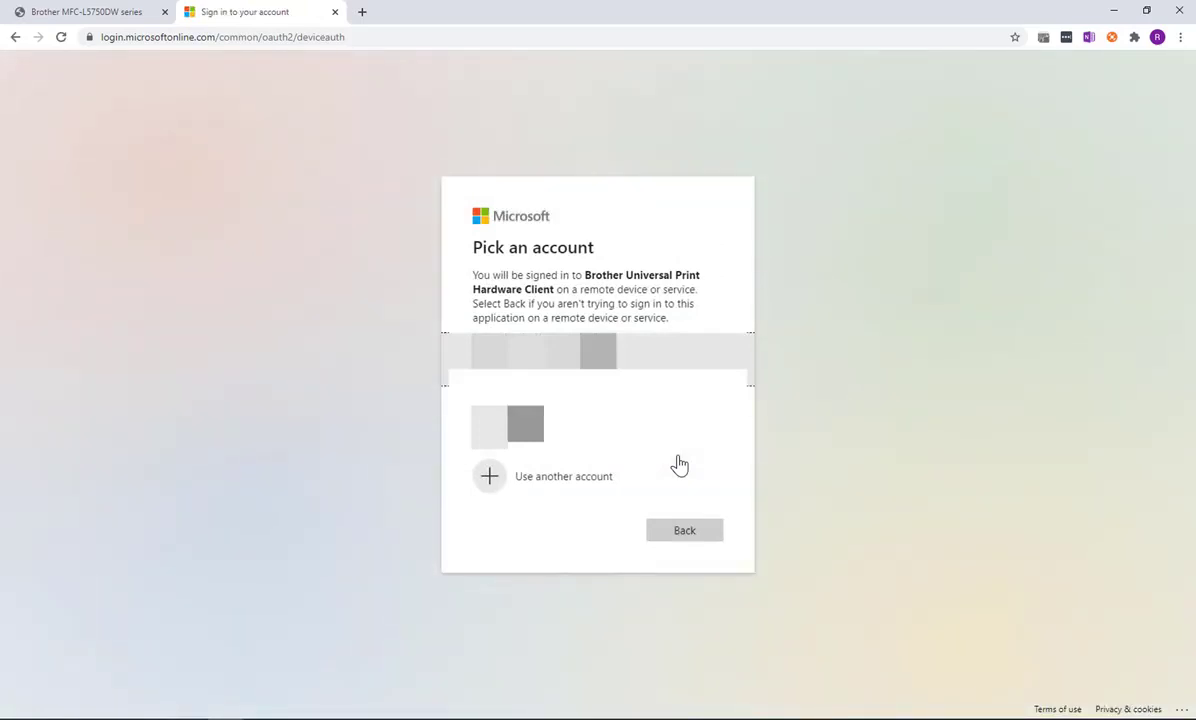
left_click(525, 423)
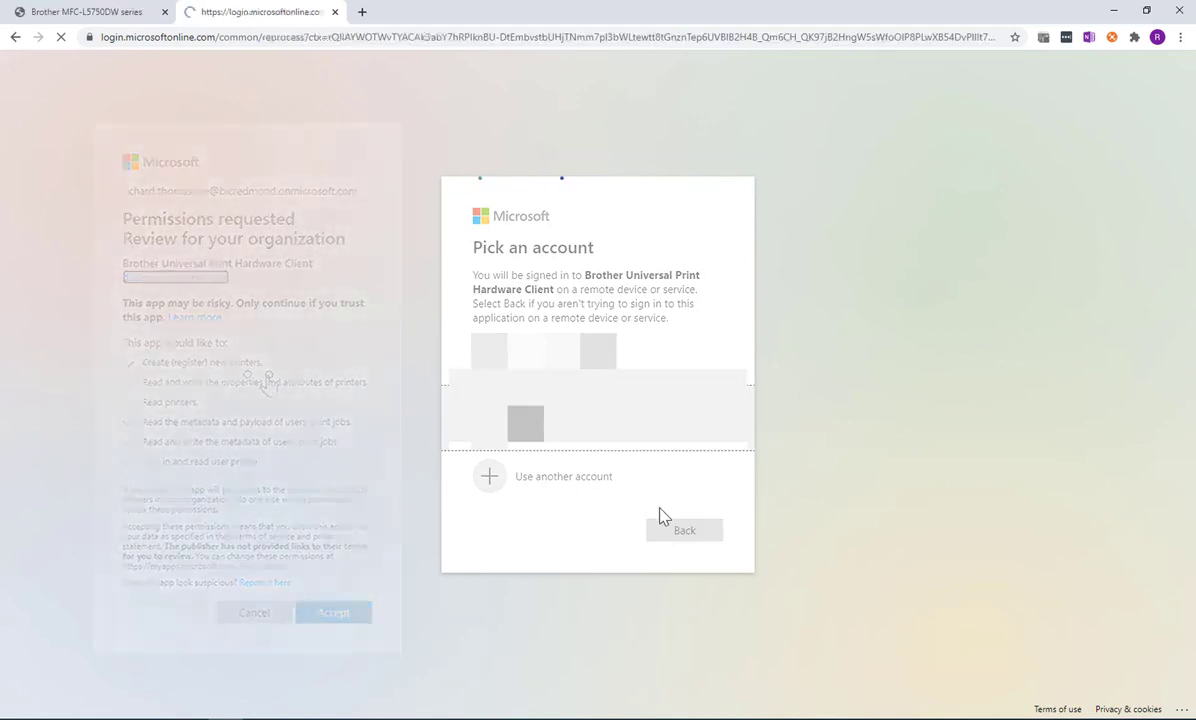
left_click(525, 422)
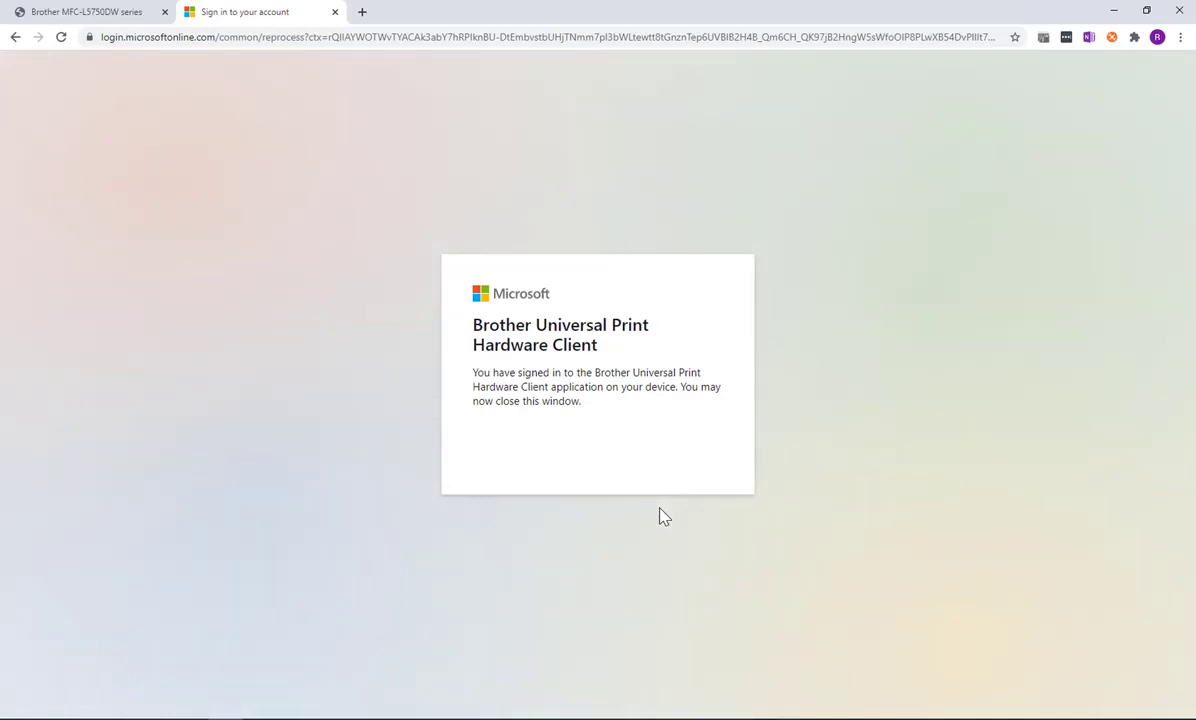
mouse_move(336, 12)
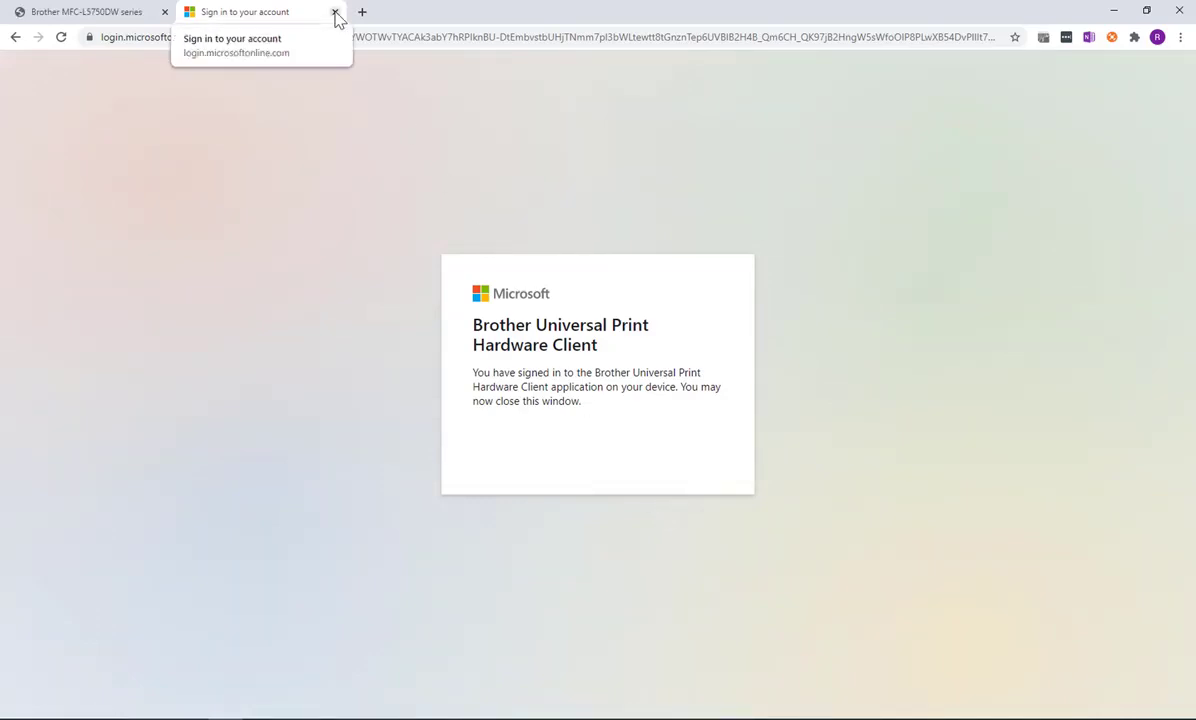
left_click(335, 12)
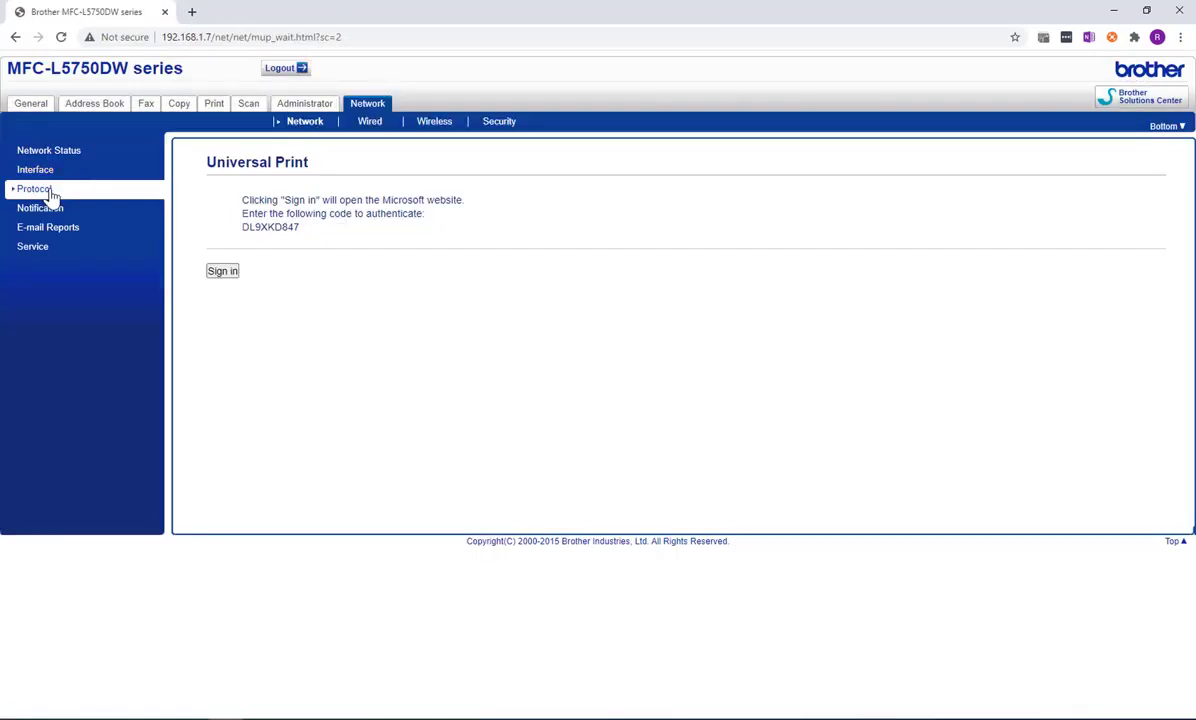
Step: Acknowledge Registration complete so the printer shows Enabled, Registered and Connected
left_click(222, 270)
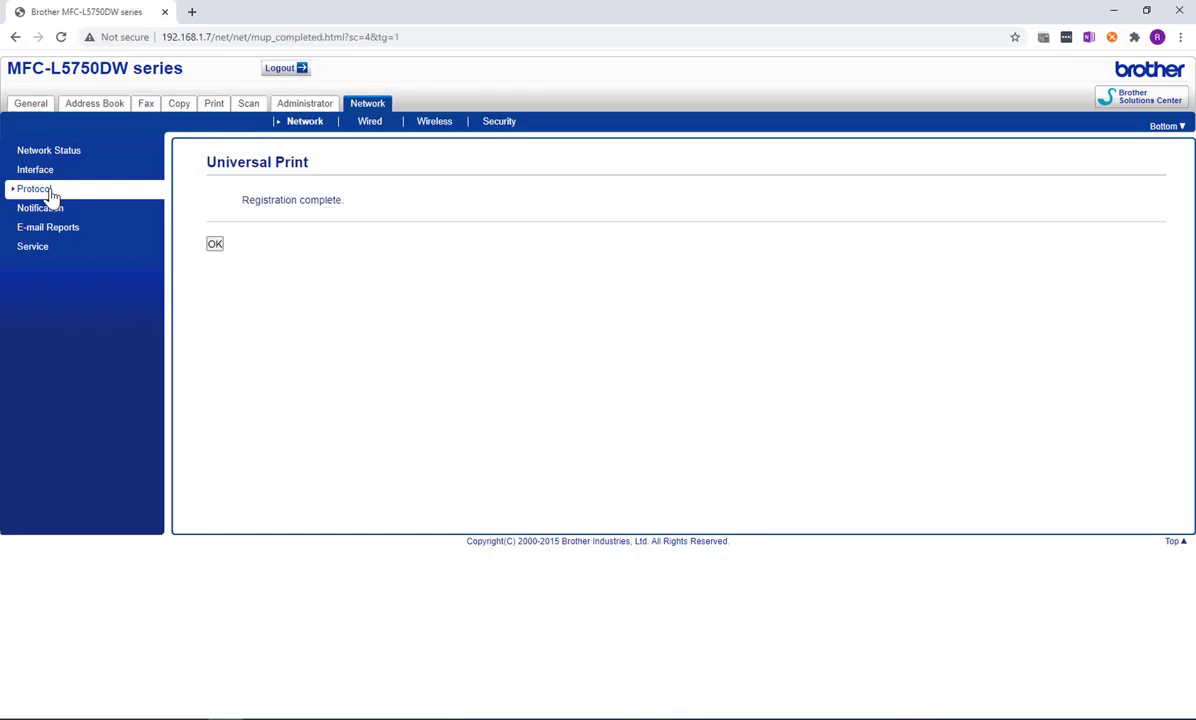
left_click(214, 243)
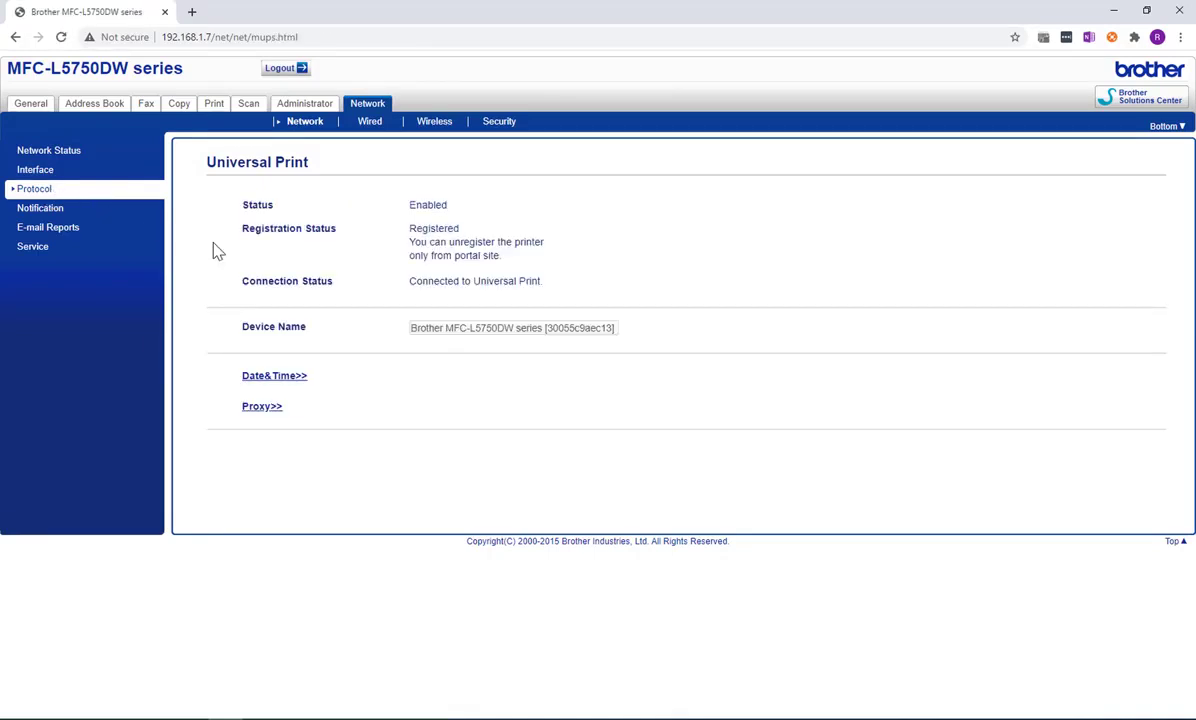
mouse_move(458, 247)
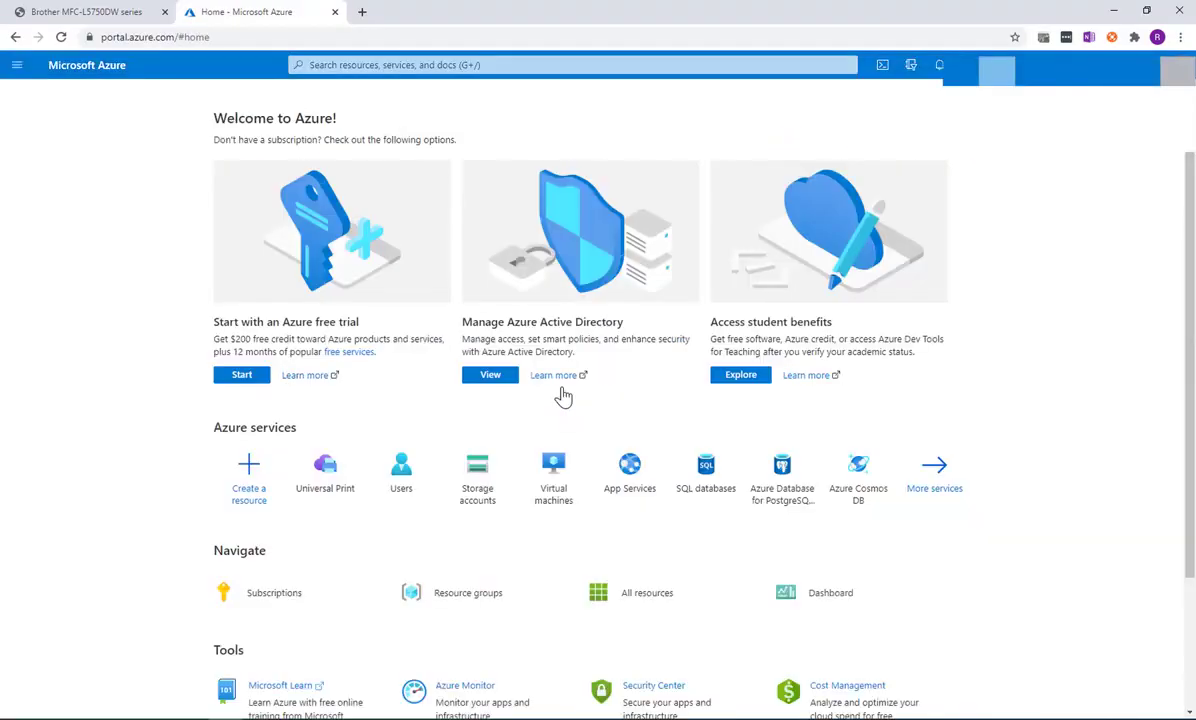
mouse_move(462, 433)
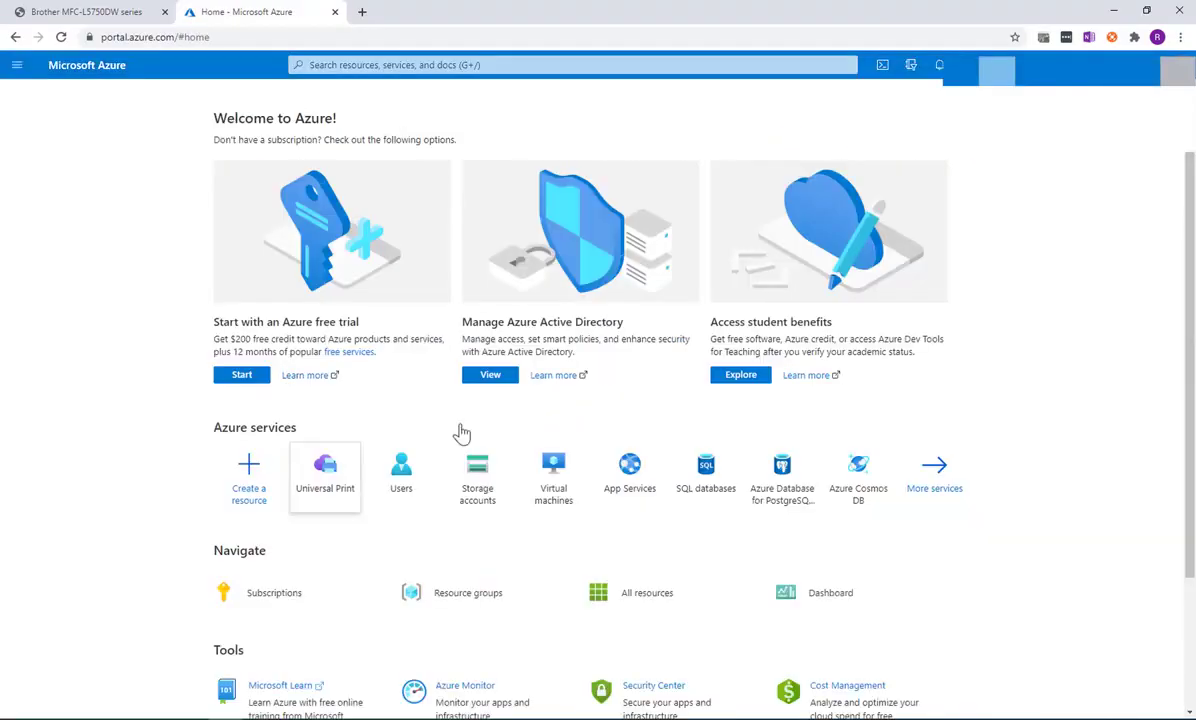
Step: Open Universal Print and its Printers list in the Azure portal
left_click(324, 470)
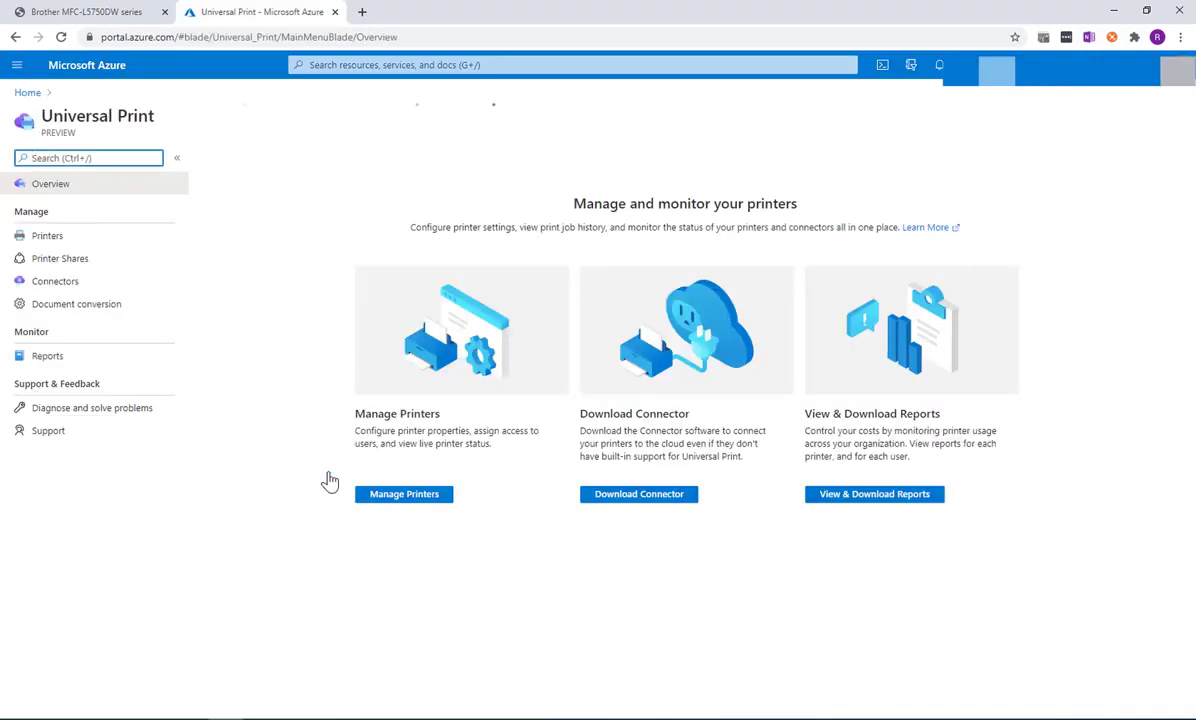
left_click(404, 493)
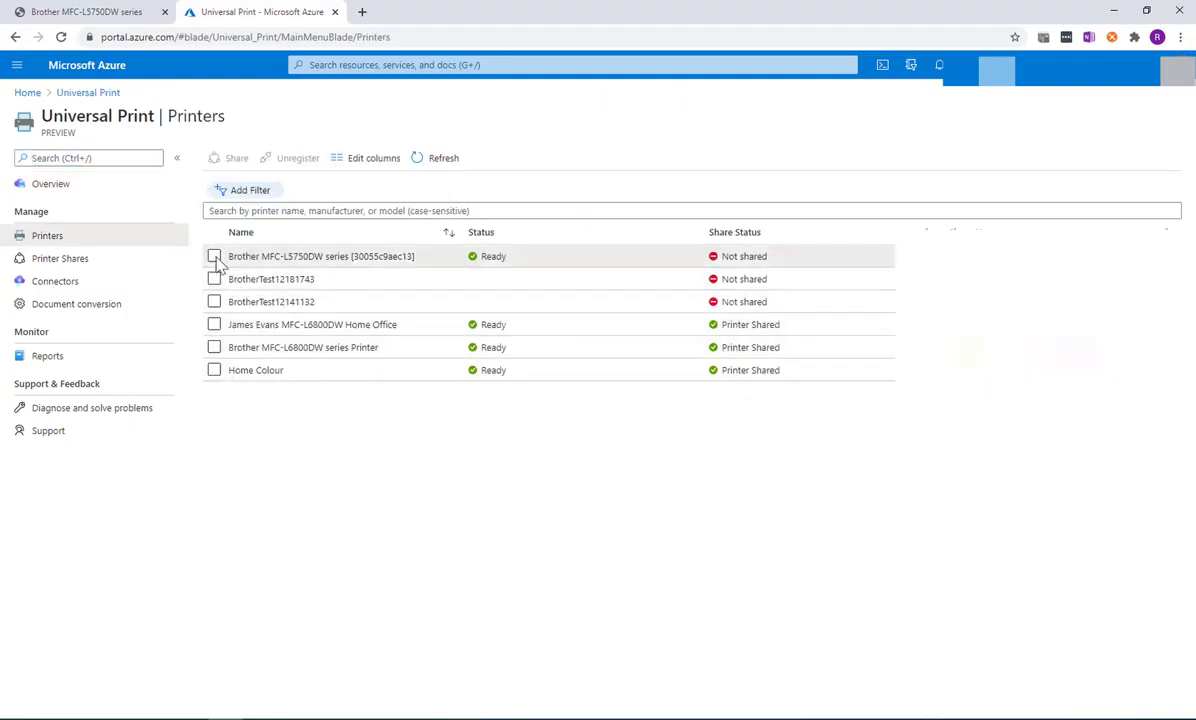
Step: Select the Brother MFC-L5750DW series, choose Share, and confirm Share Printer
left_click(214, 256)
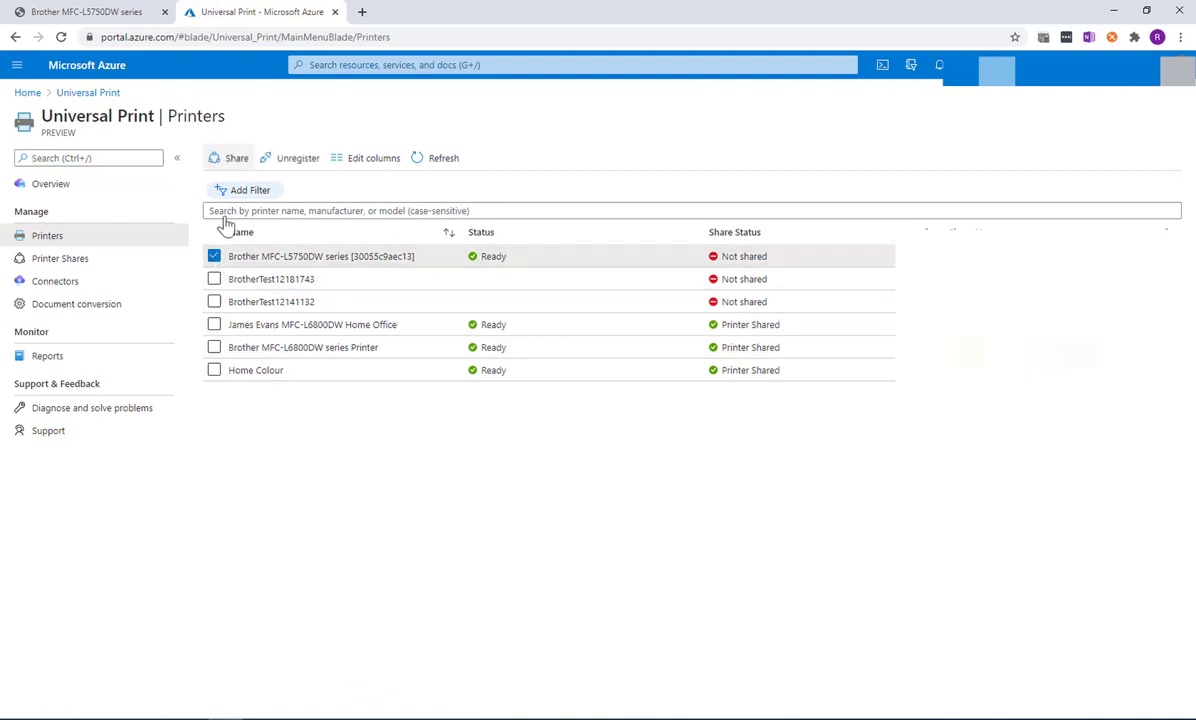
left_click(236, 158)
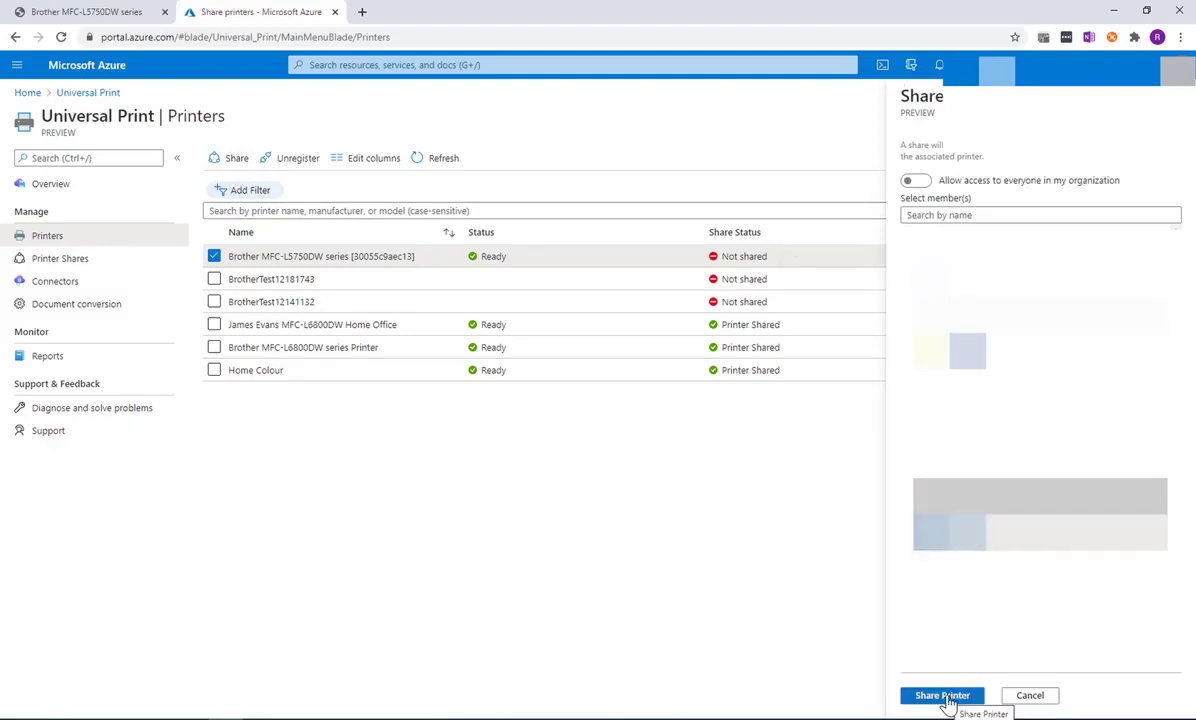
left_click(941, 695)
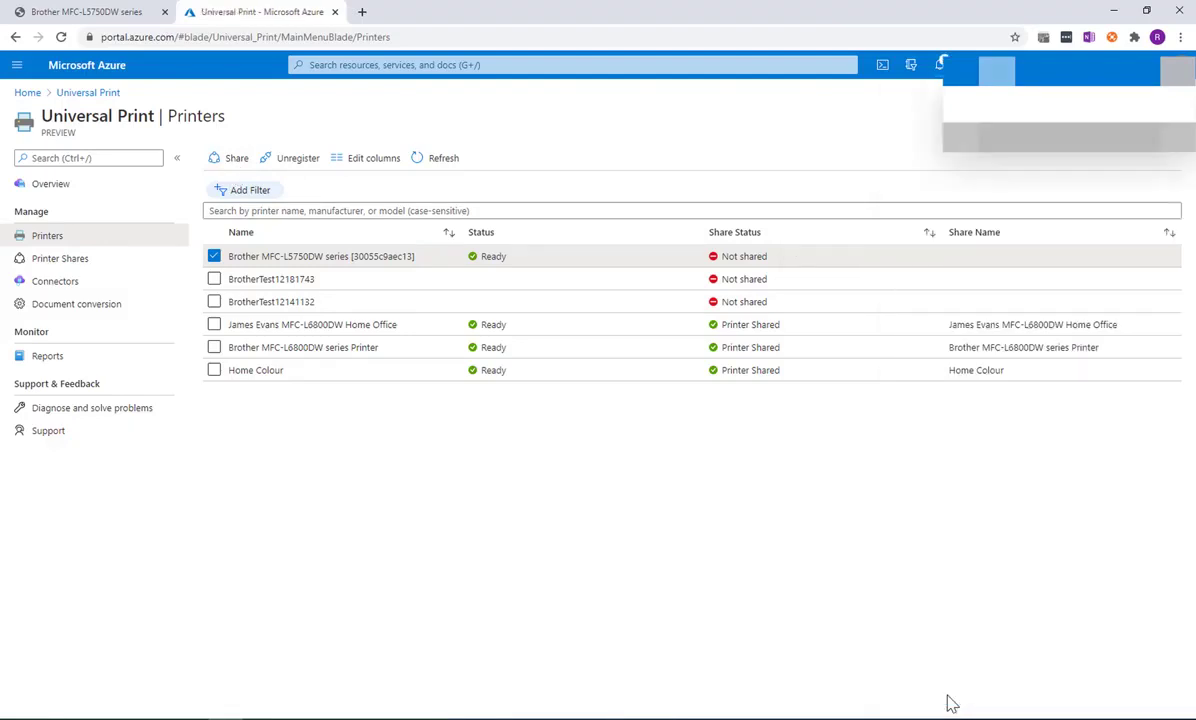